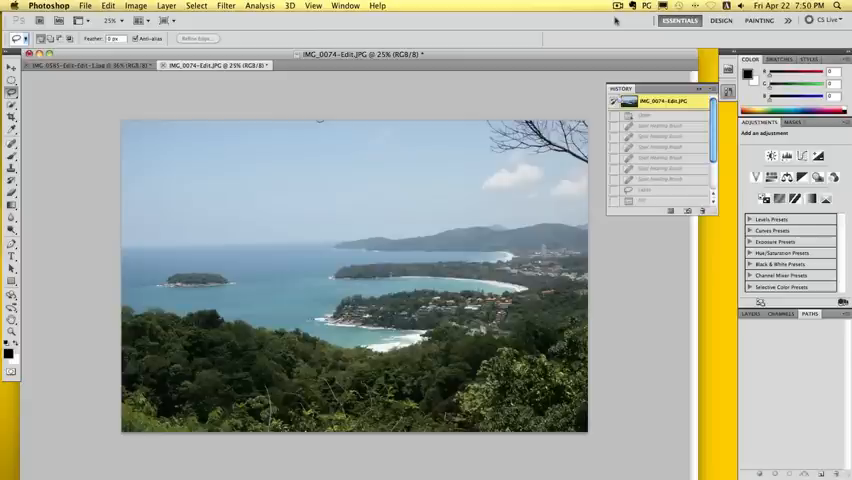
{"action": "mouse_move", "coordinate": [614, 24]}
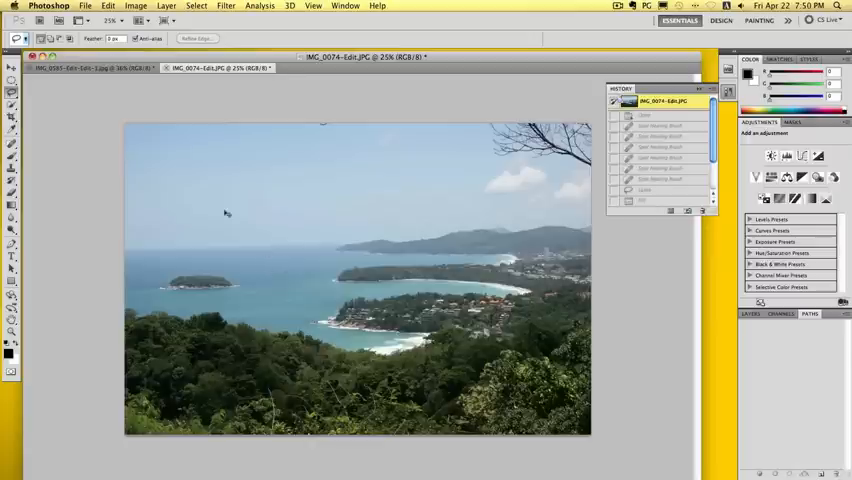
{"action": "mouse_move", "coordinate": [296, 304]}
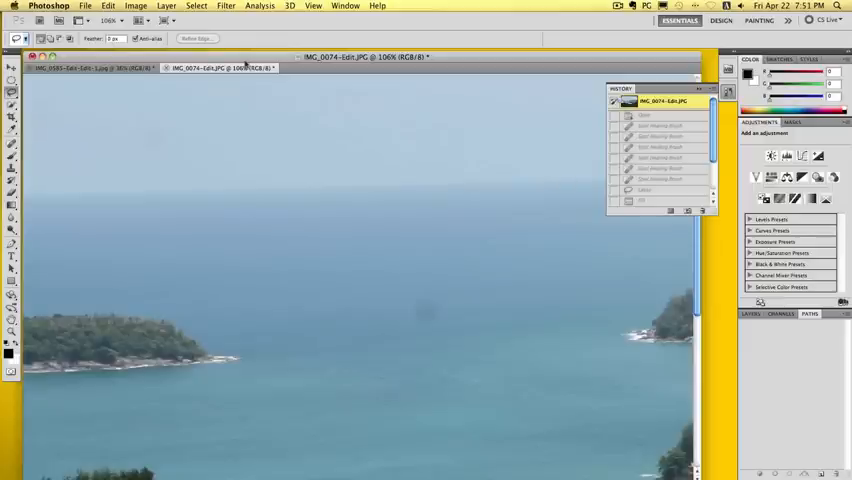
{"action": "mouse_move", "coordinate": [196, 88]}
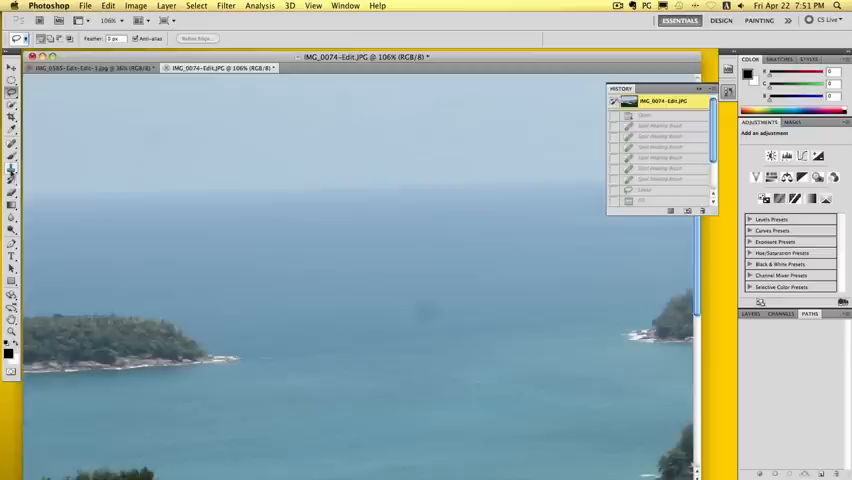
{"action": "mouse_move", "coordinate": [12, 170]}
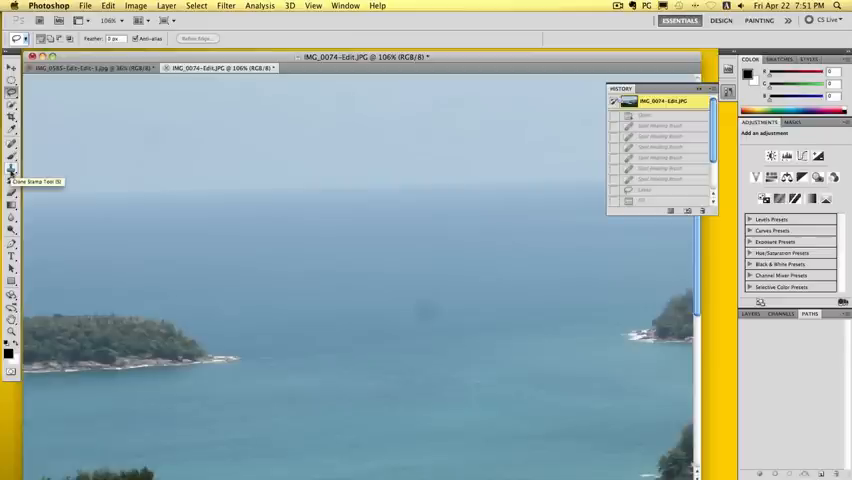
- With the Clone Stamp tool, sample clean sky and clone it over the first dark spot
{"action": "left_click", "coordinate": [12, 168]}
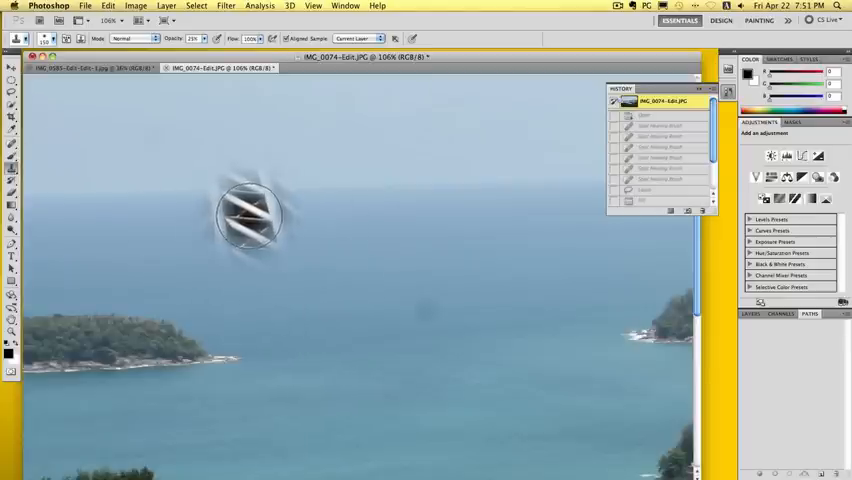
{"action": "left_click_drag", "start_coordinate": [250, 216], "coordinate": [316, 360]}
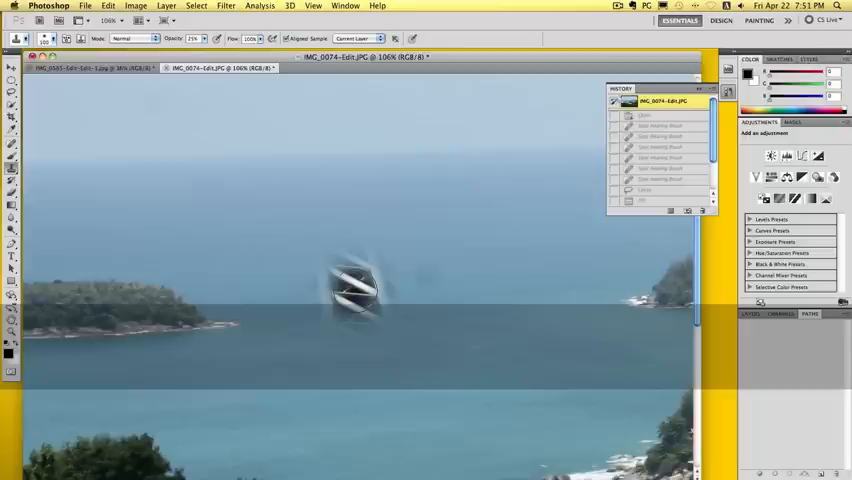
{"action": "left_click", "coordinate": [356, 290]}
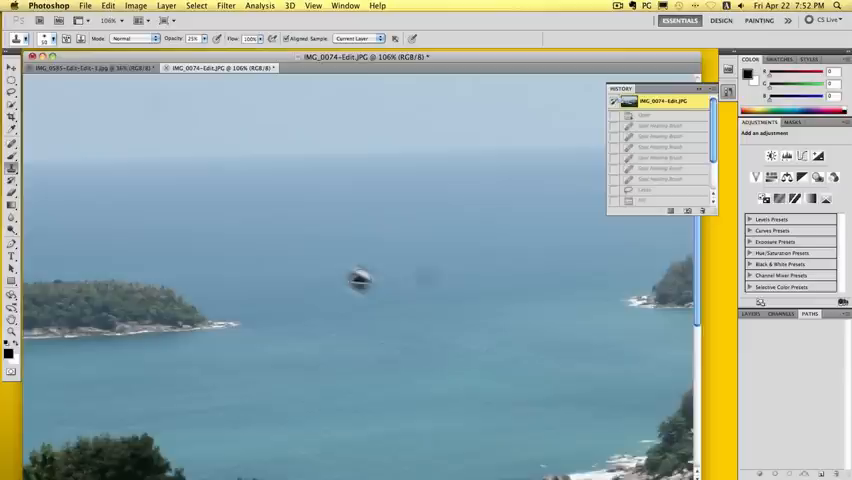
{"action": "left_click", "coordinate": [358, 278]}
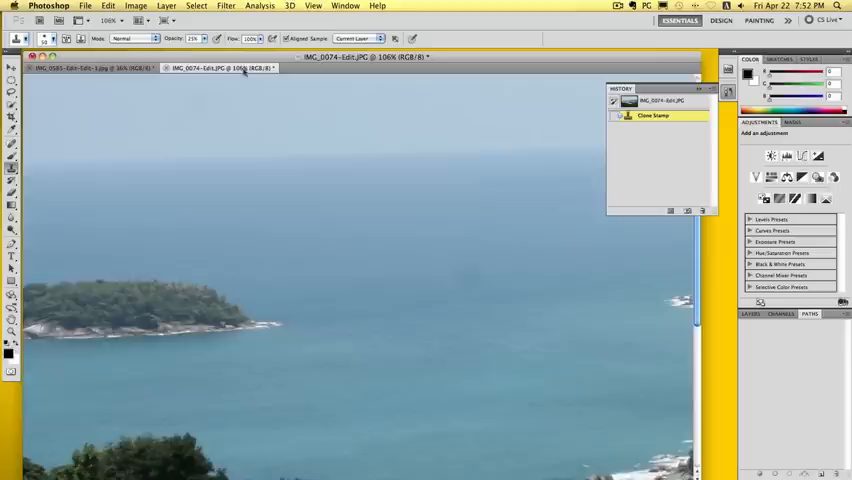
{"action": "mouse_move", "coordinate": [258, 118]}
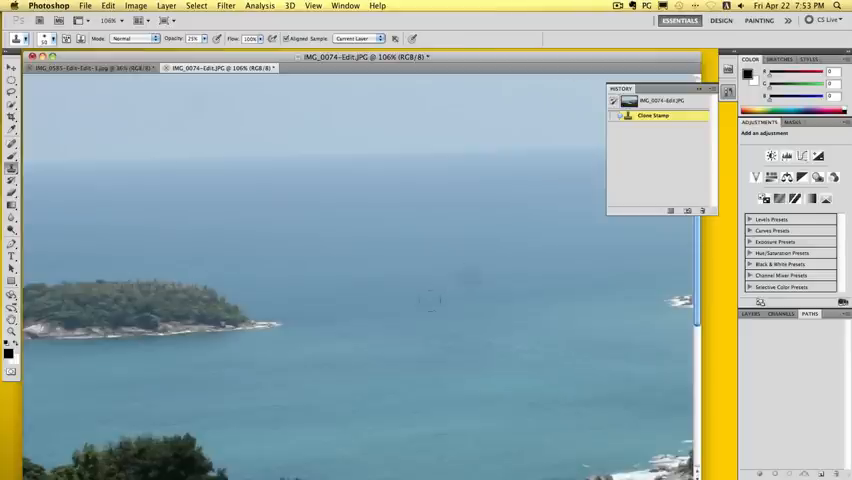
- Sample a fresh patch of sky and clone it over the remaining blemish
{"action": "left_click", "coordinate": [458, 270]}
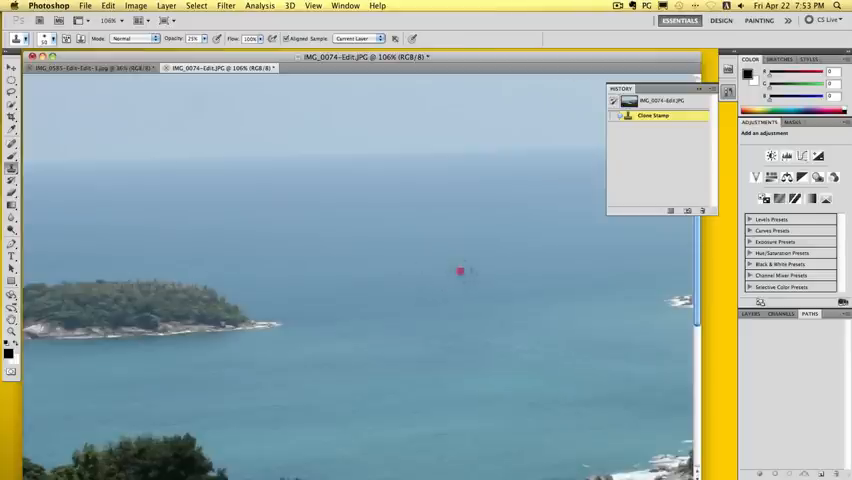
{"action": "left_click", "coordinate": [452, 284]}
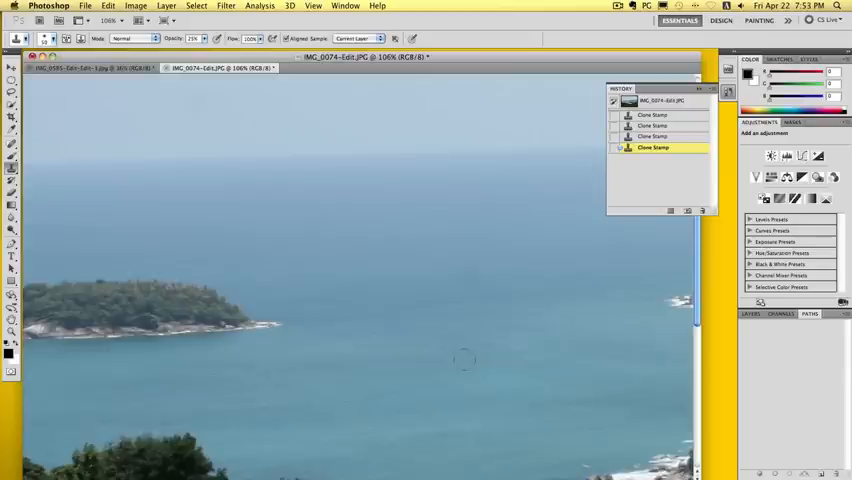
{"action": "mouse_move", "coordinate": [144, 328]}
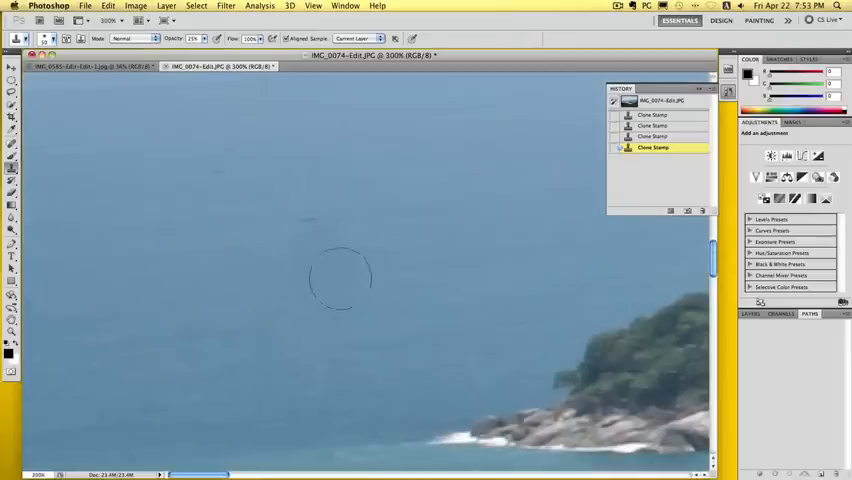
{"action": "mouse_move", "coordinate": [208, 392]}
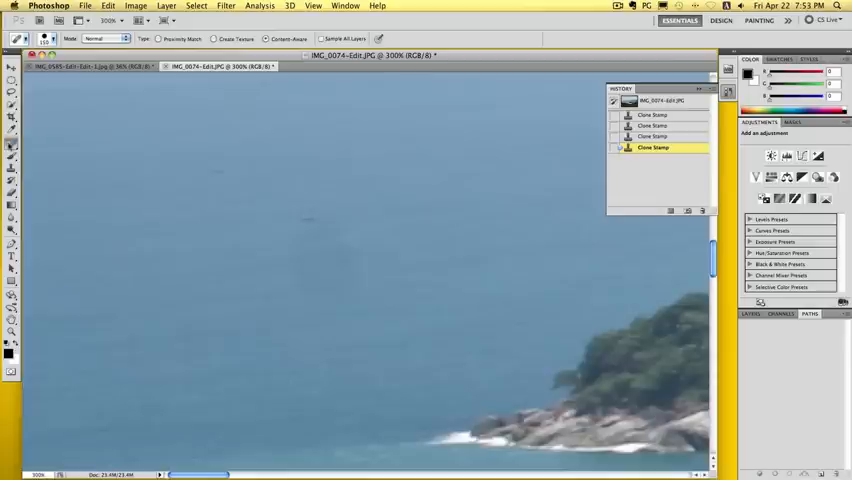
{"action": "mouse_move", "coordinate": [12, 148]}
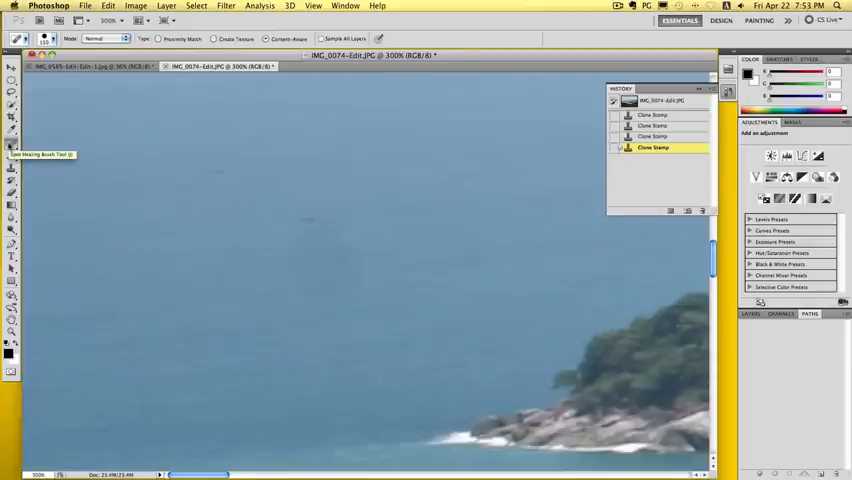
{"action": "mouse_move", "coordinate": [116, 196]}
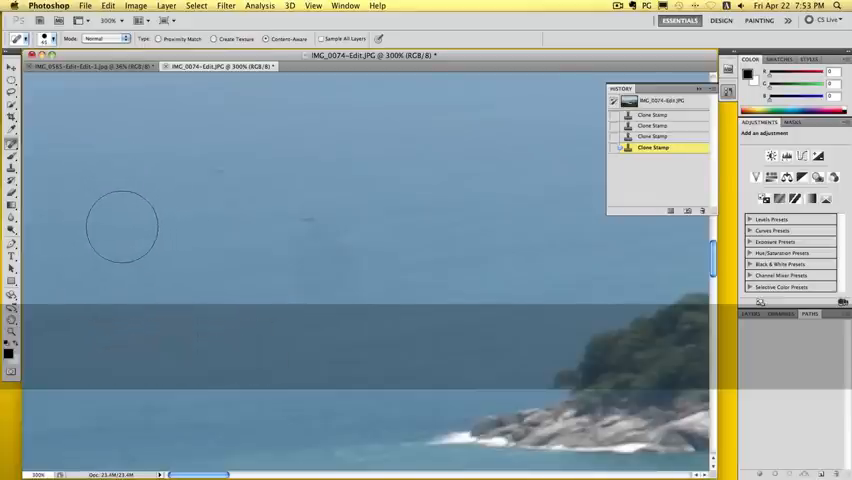
{"action": "mouse_move", "coordinate": [156, 268]}
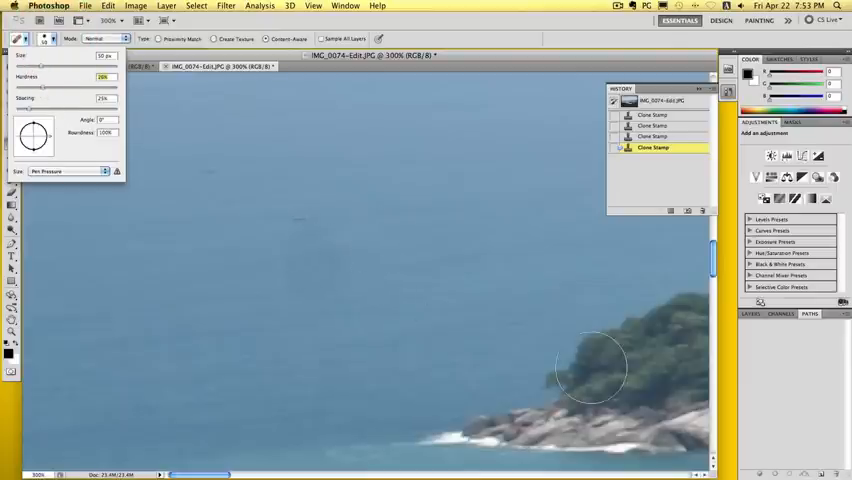
{"action": "mouse_move", "coordinate": [238, 264]}
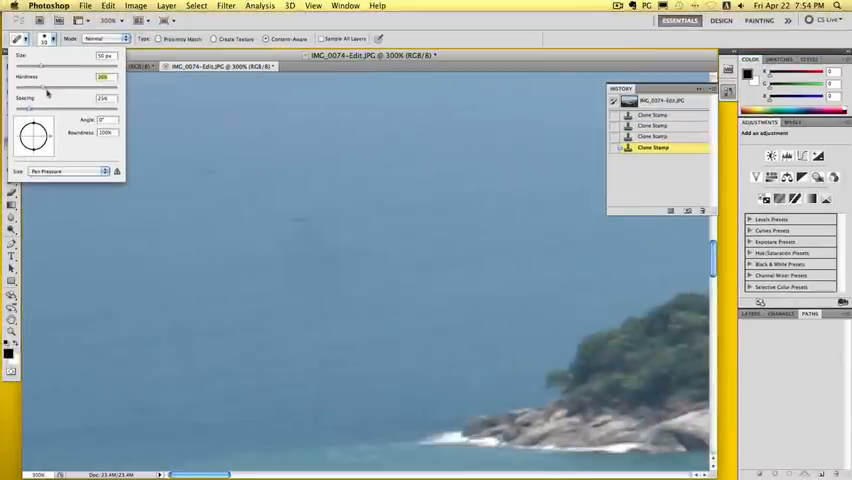
{"action": "mouse_move", "coordinate": [316, 284]}
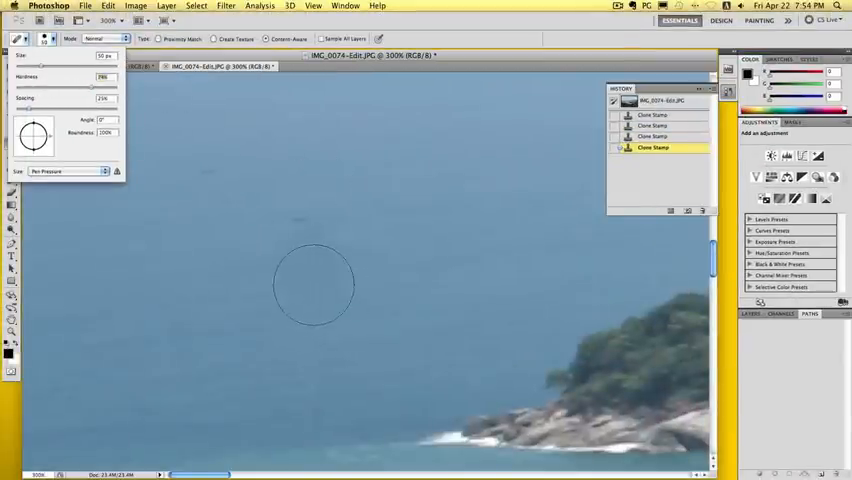
{"action": "mouse_move", "coordinate": [304, 282]}
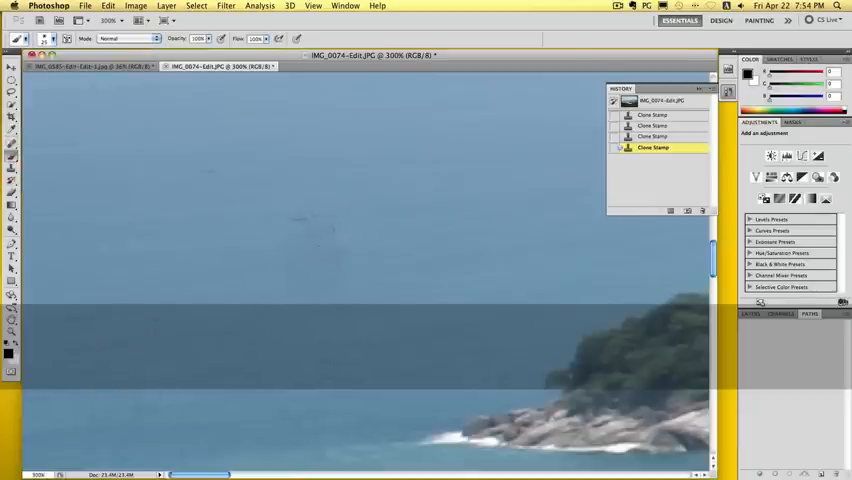
- Dab a soft-edged black blob onto the sky above the water with the Brush tool
{"action": "left_click", "coordinate": [304, 258]}
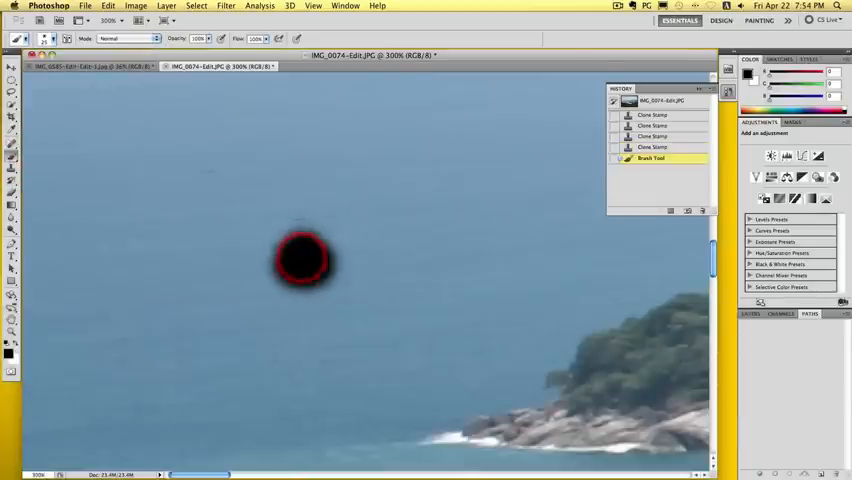
{"action": "left_click", "coordinate": [304, 258]}
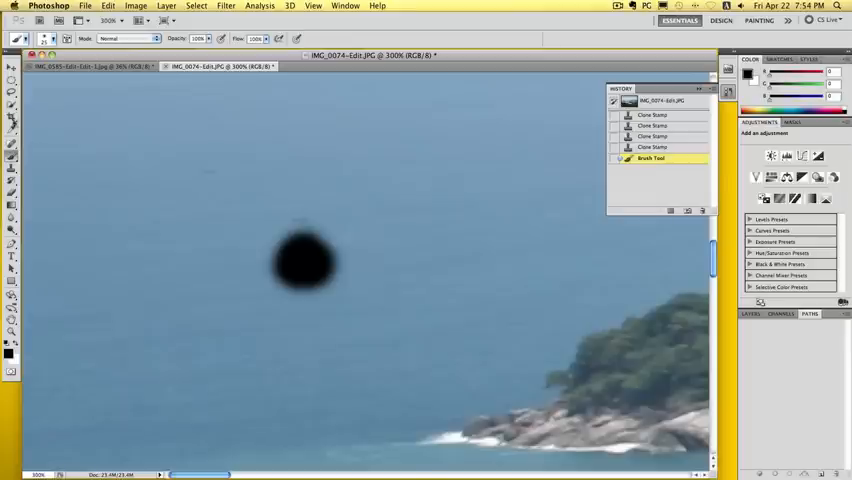
{"action": "left_click", "coordinate": [12, 122]}
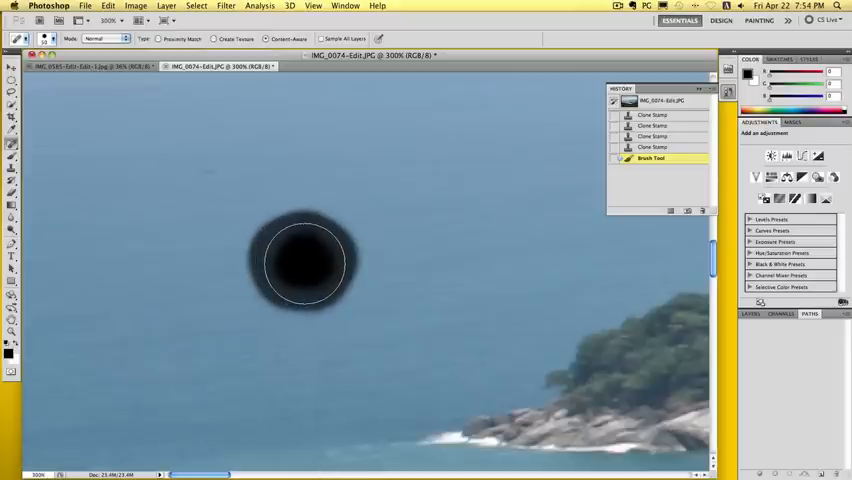
- Spot-heal the black blob, a dark speck in the sea and a blemish along the treeline
{"action": "left_click", "coordinate": [308, 262]}
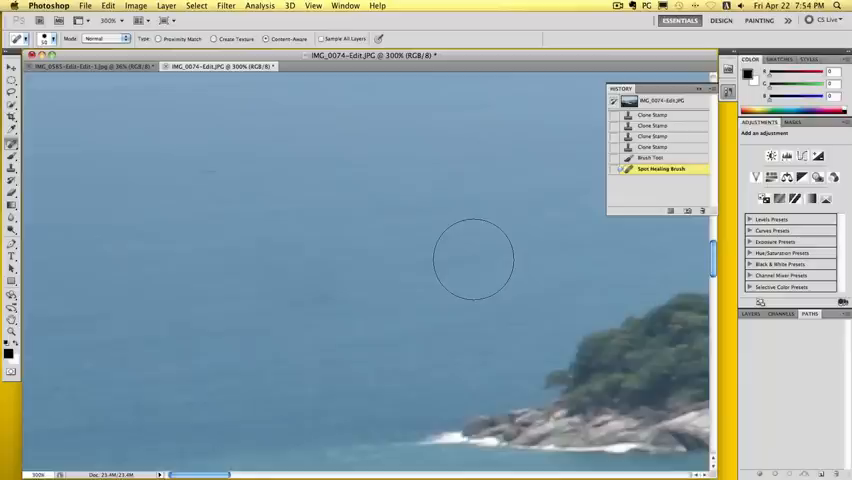
{"action": "mouse_move", "coordinate": [204, 176]}
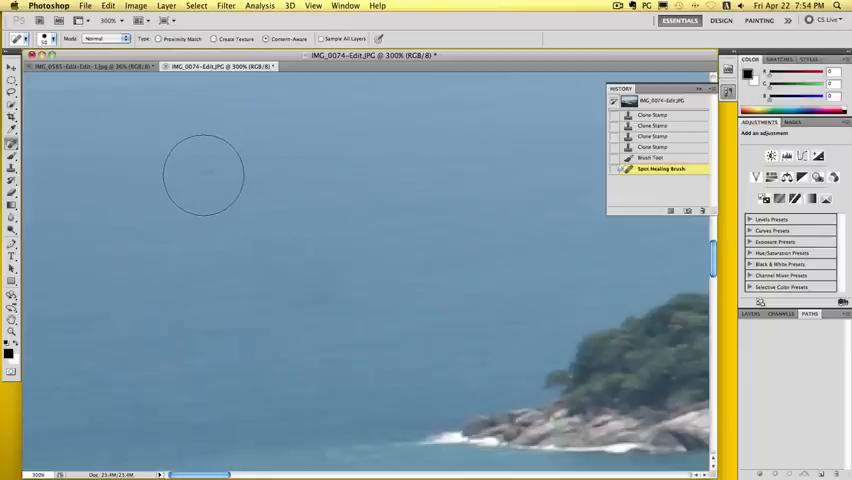
{"action": "left_click", "coordinate": [452, 238]}
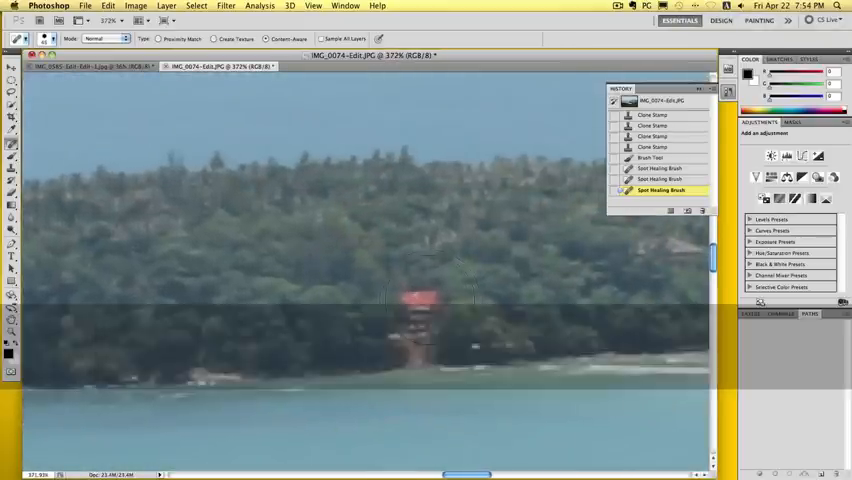
{"action": "left_click", "coordinate": [424, 300]}
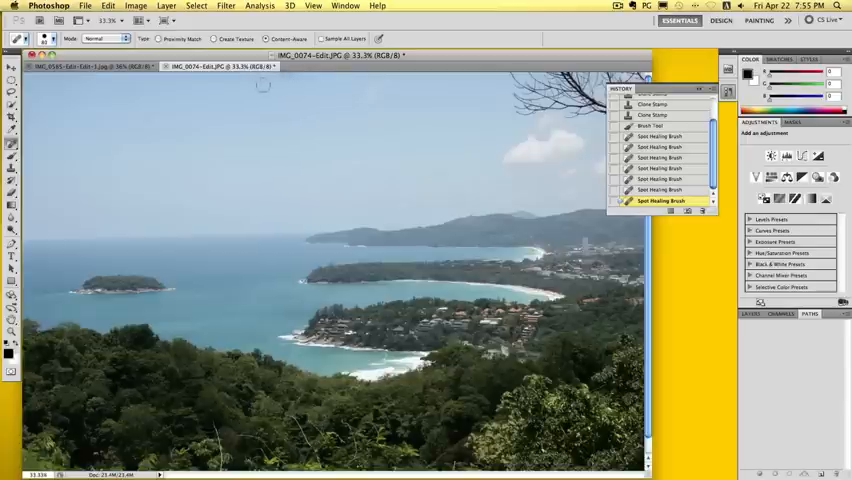
{"action": "mouse_move", "coordinate": [268, 92]}
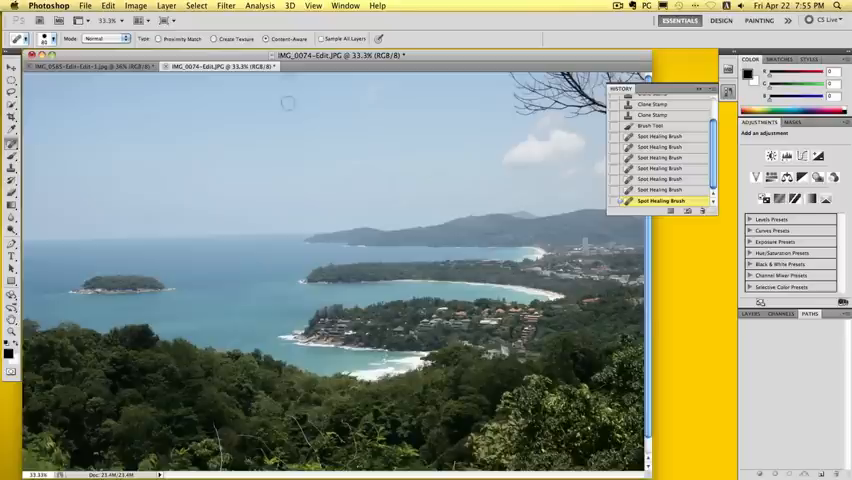
{"action": "mouse_move", "coordinate": [204, 160]}
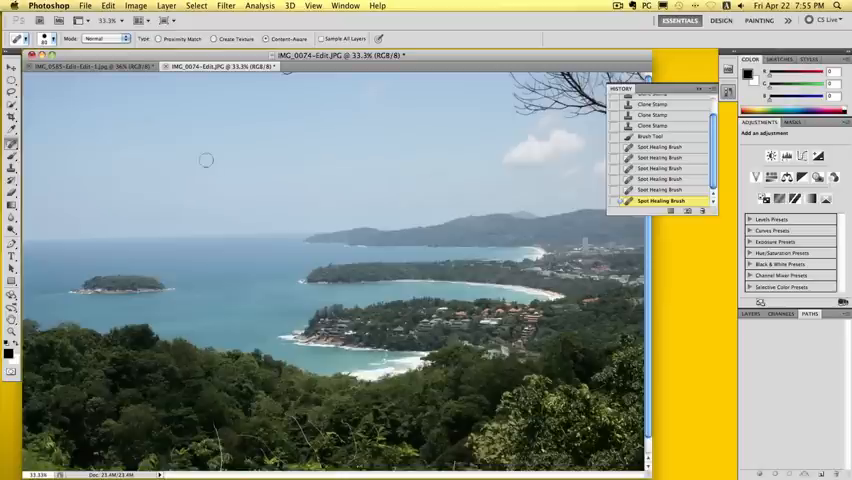
{"action": "mouse_move", "coordinate": [78, 120]}
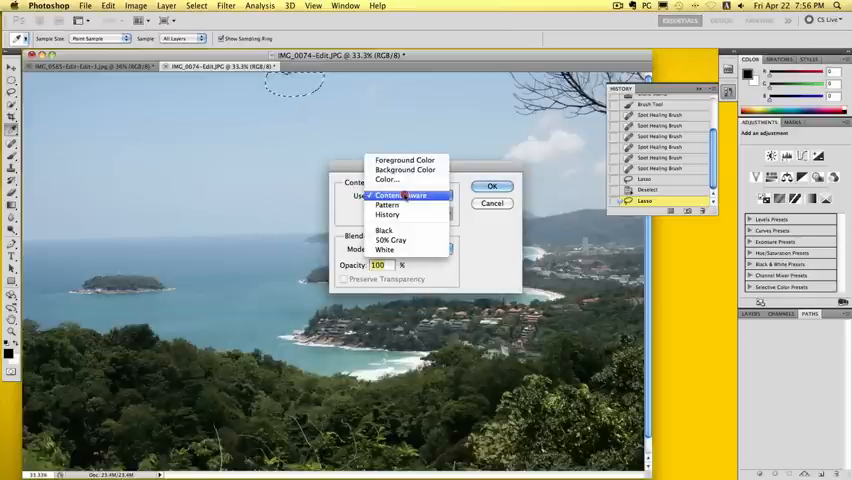
{"action": "mouse_move", "coordinate": [404, 168]}
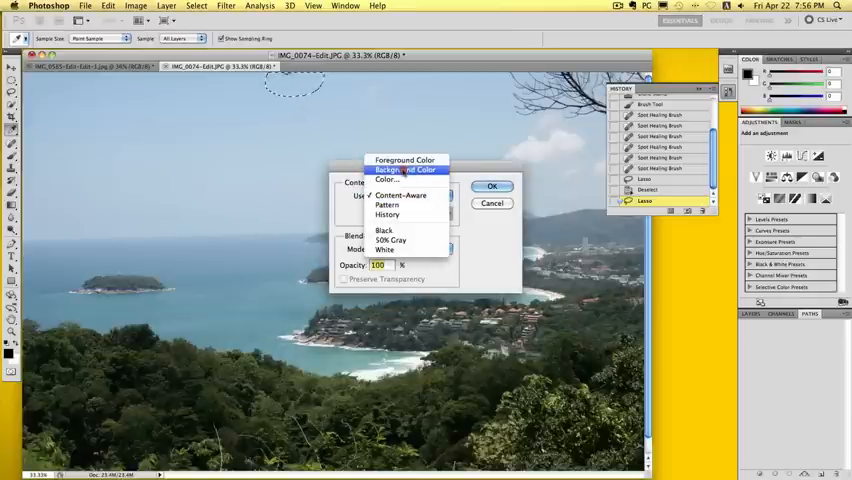
{"action": "mouse_move", "coordinate": [388, 180]}
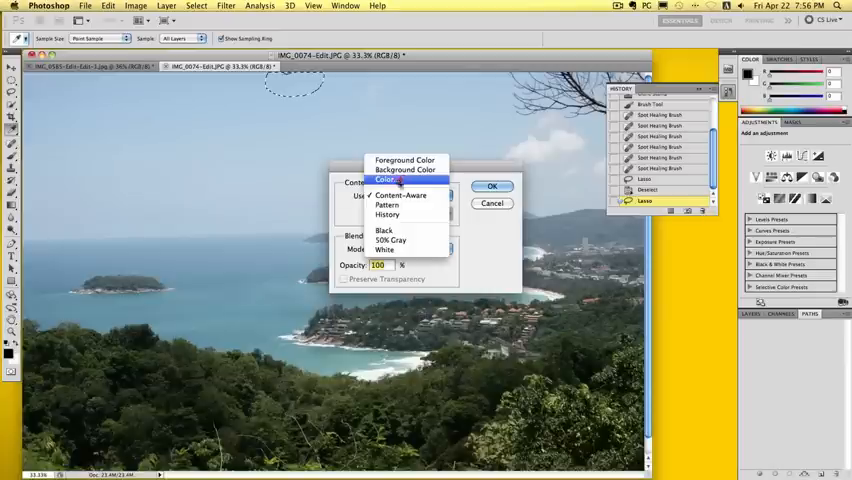
{"action": "mouse_move", "coordinate": [404, 178]}
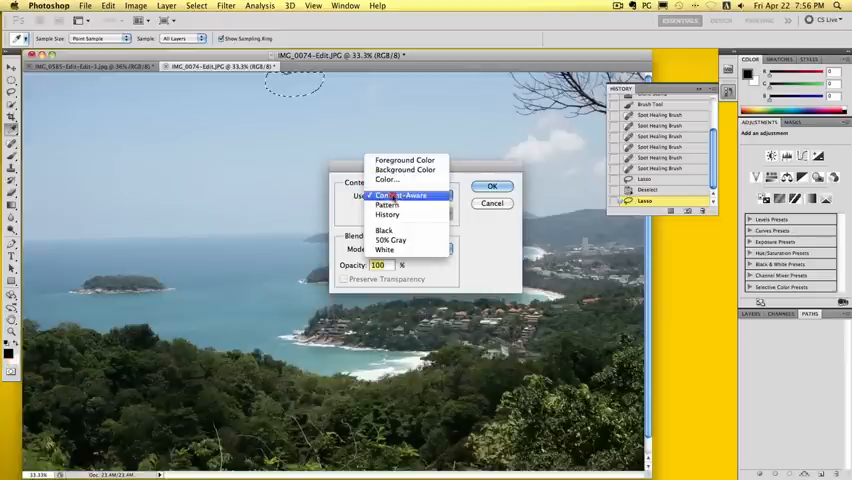
- Fill the selected sky patch using Content-Aware contents and confirm
{"action": "left_click", "coordinate": [404, 196]}
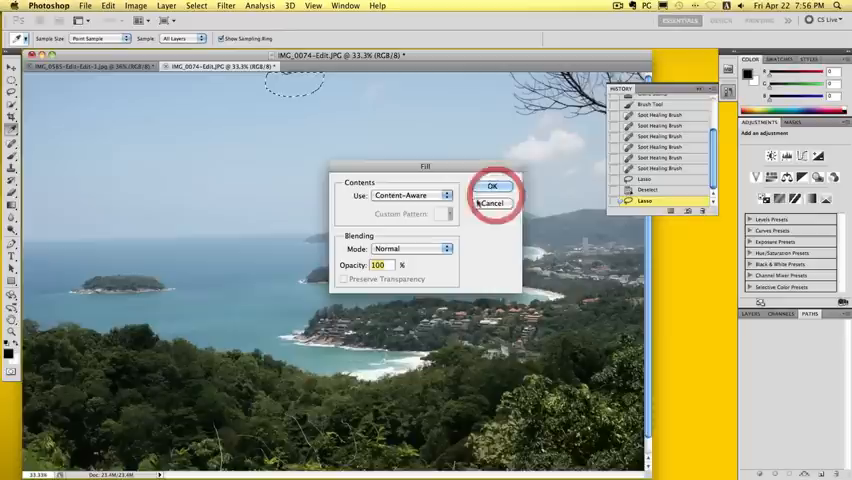
{"action": "left_click", "coordinate": [492, 186]}
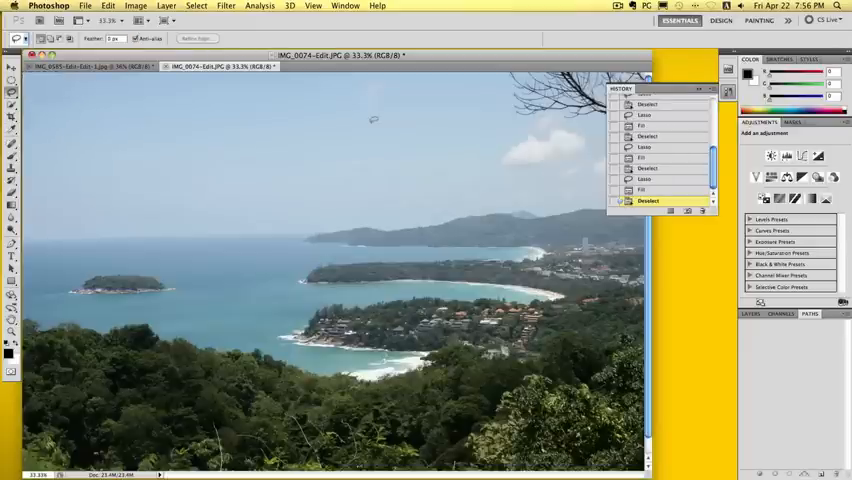
{"action": "mouse_move", "coordinate": [460, 152]}
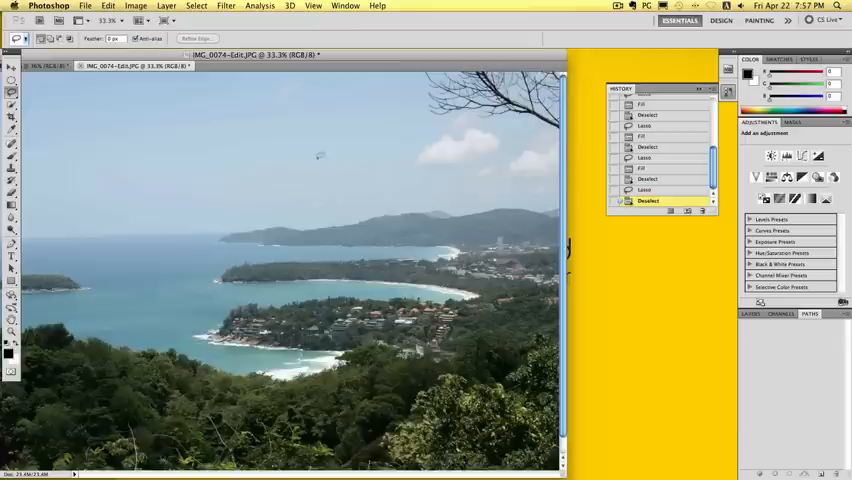
{"action": "mouse_move", "coordinate": [368, 130]}
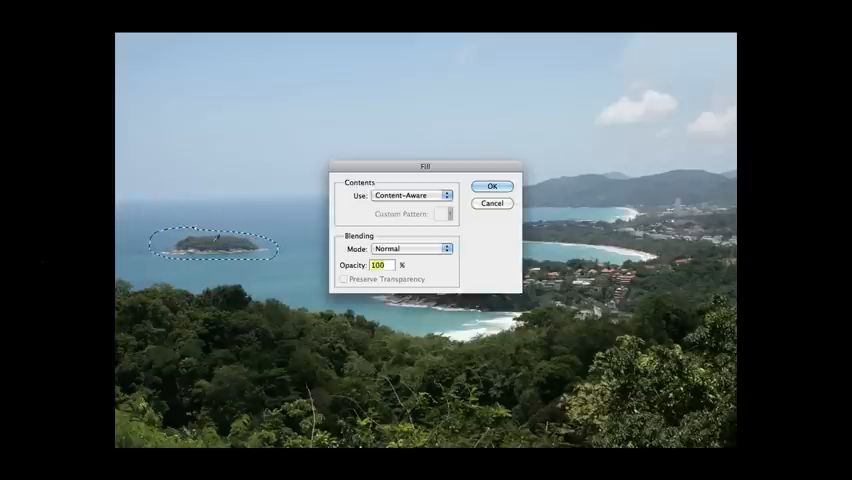
- Confirm the content-aware fill over the small island selection in the bay
{"action": "left_click", "coordinate": [492, 188]}
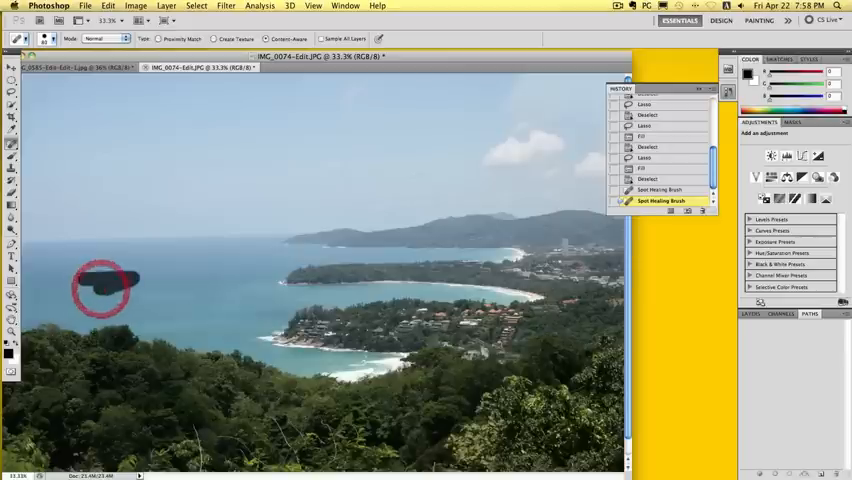
- Spot-heal the leftover dark smudge in the water where the island was
{"action": "left_click", "coordinate": [100, 284]}
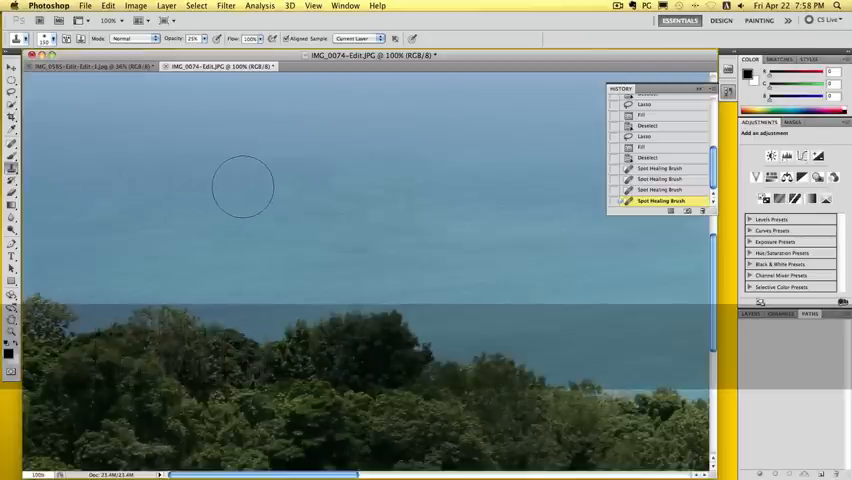
{"action": "mouse_move", "coordinate": [270, 190]}
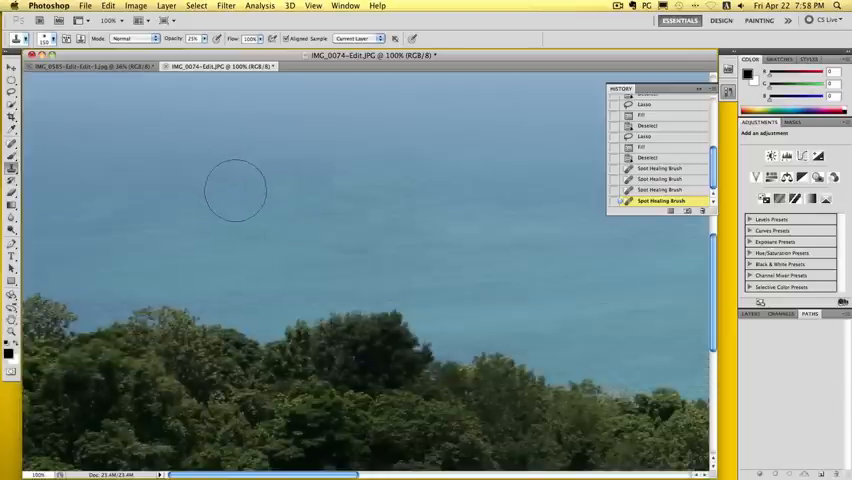
{"action": "mouse_move", "coordinate": [270, 196]}
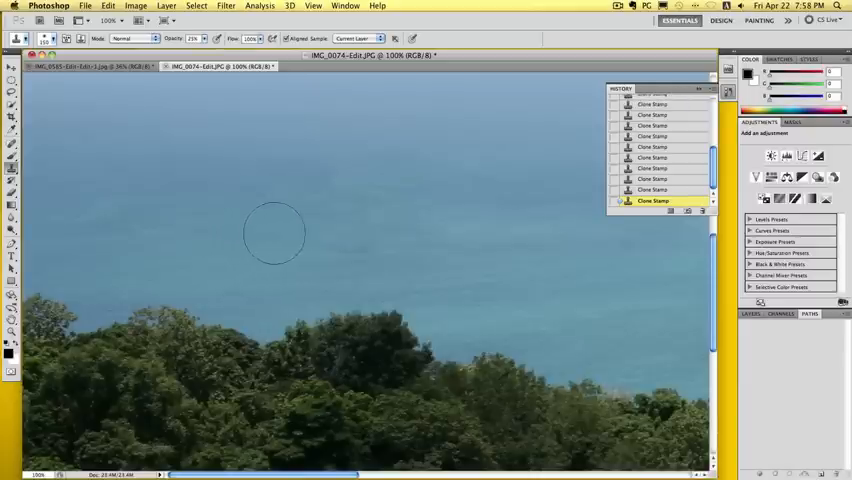
{"action": "mouse_move", "coordinate": [56, 280]}
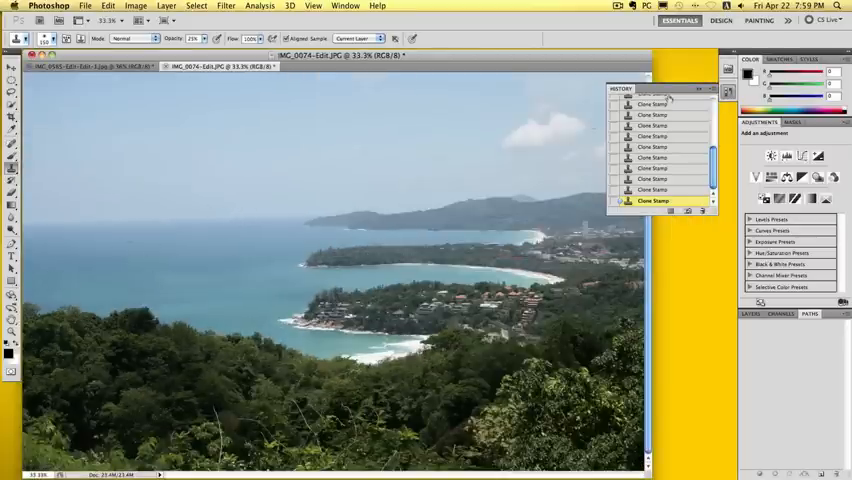
{"action": "left_click", "coordinate": [652, 100]}
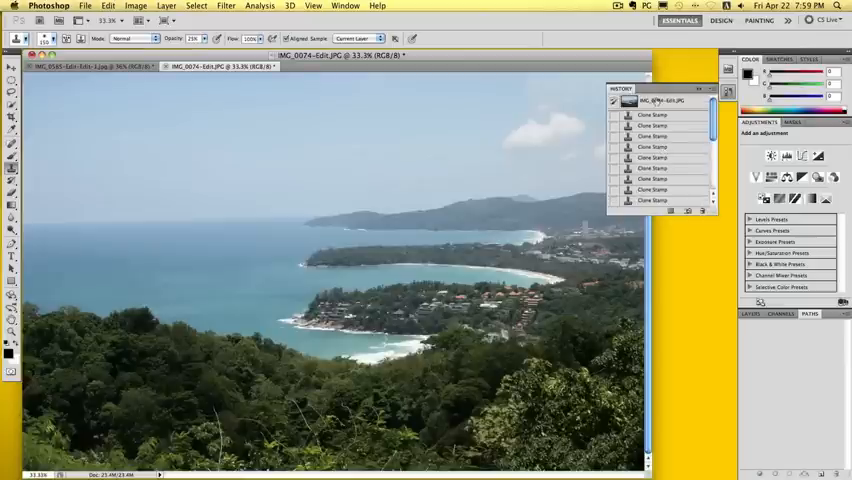
{"action": "left_click", "coordinate": [664, 100]}
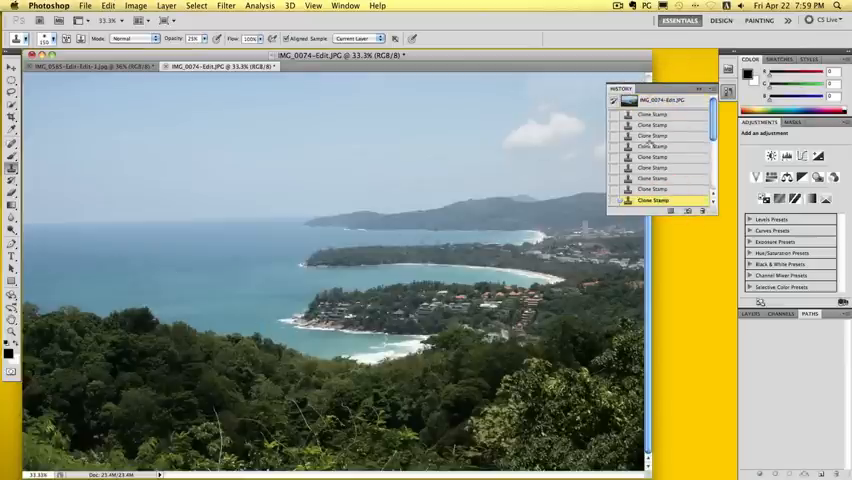
{"action": "left_click", "coordinate": [662, 100]}
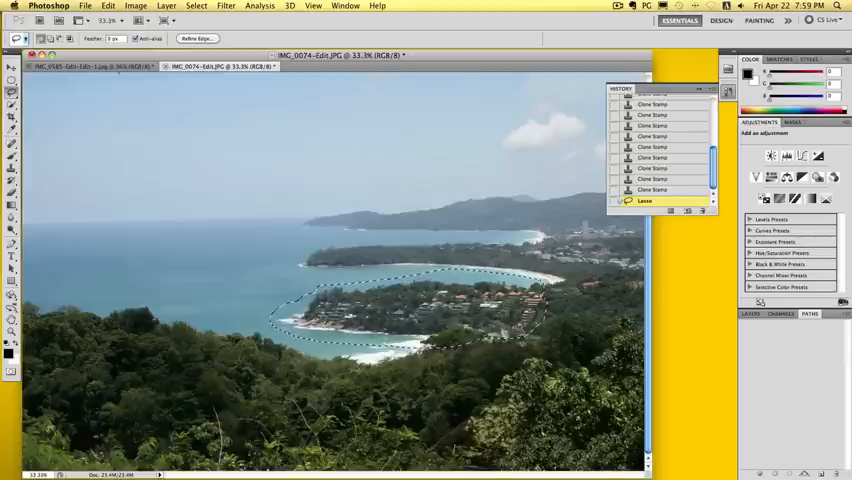
- Use the Edit menu on the selected beach strip along the bay
{"action": "left_click", "coordinate": [88, 64]}
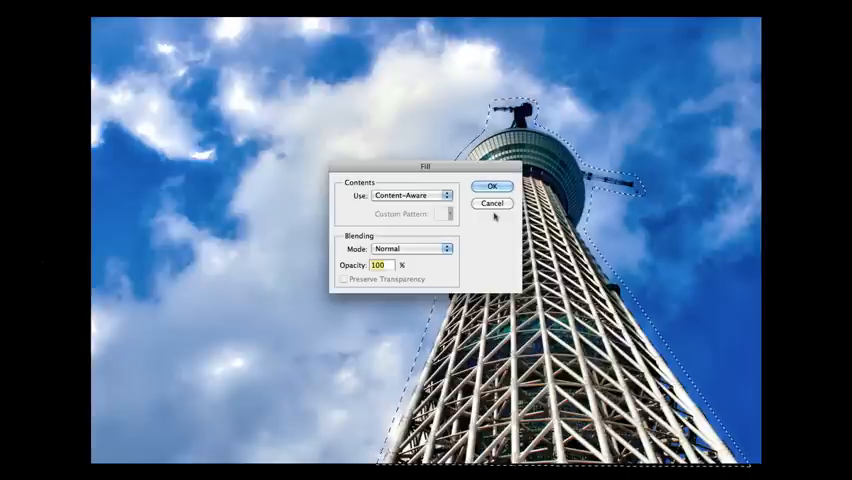
- Apply the content-aware fill so sky and clouds replace the outlined lattice tower
{"action": "left_click", "coordinate": [492, 186]}
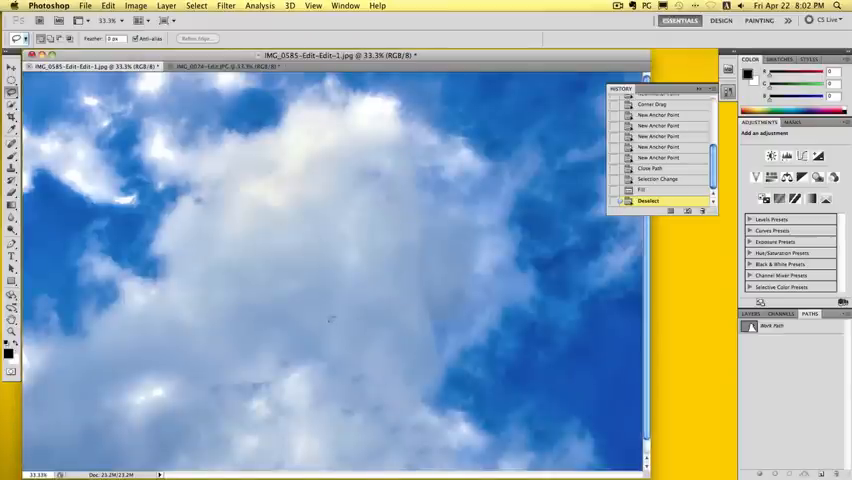
{"action": "mouse_move", "coordinate": [350, 270]}
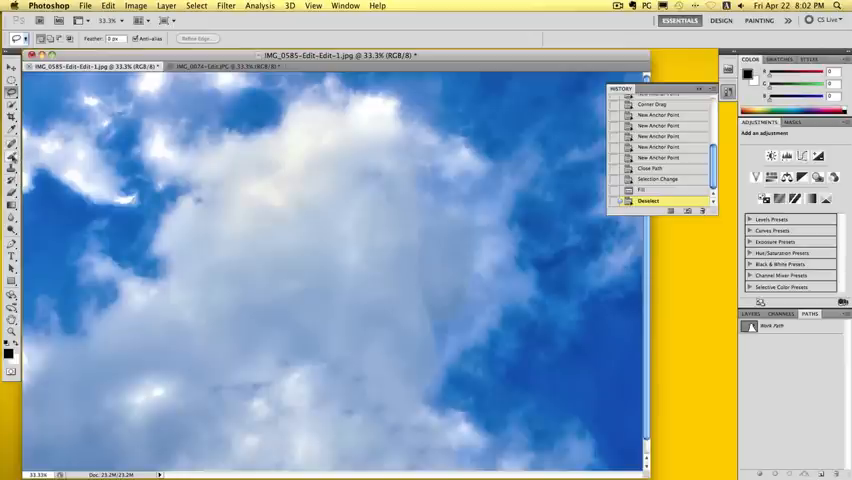
- Clone-stamp nearby cloud texture over the seams left where the tower was removed
{"action": "left_click", "coordinate": [12, 164]}
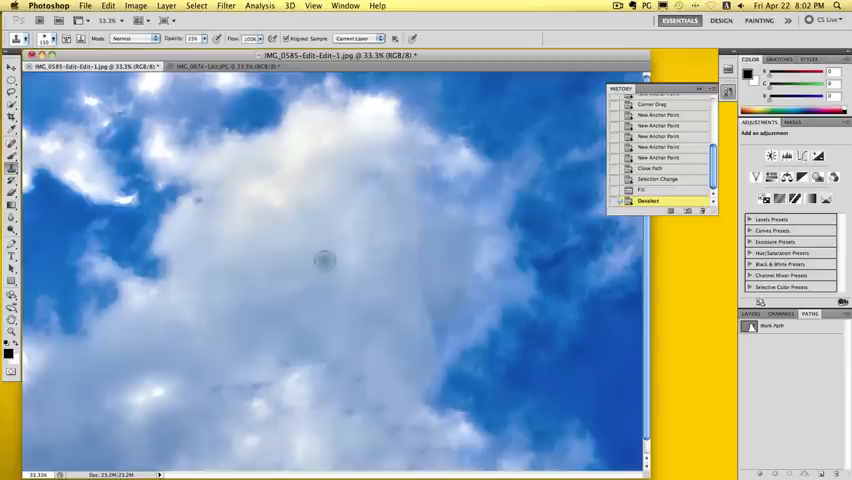
{"action": "mouse_move", "coordinate": [298, 244]}
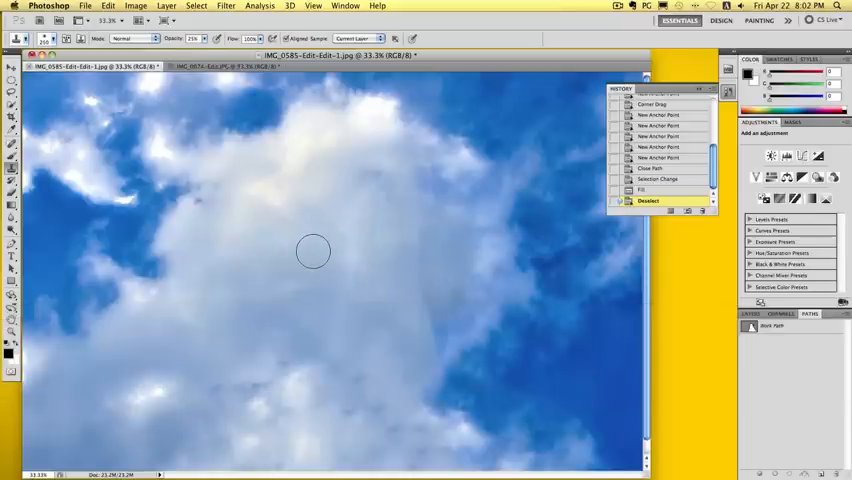
{"action": "mouse_move", "coordinate": [344, 252]}
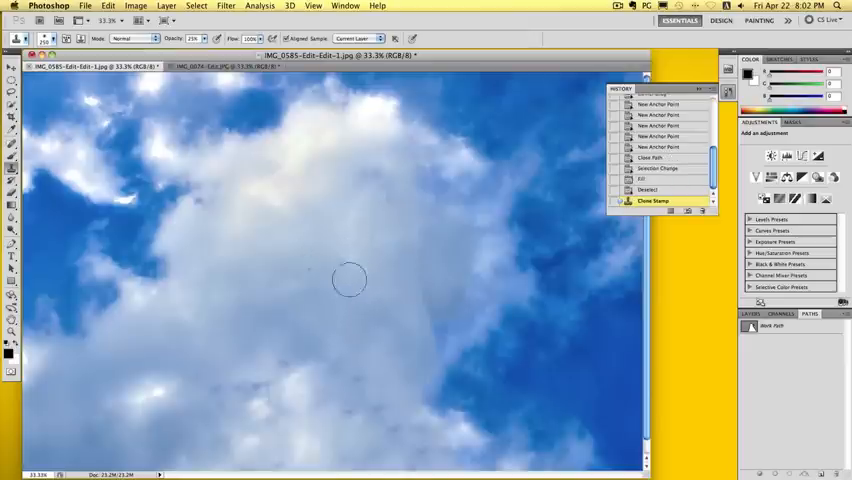
{"action": "left_click", "coordinate": [324, 388]}
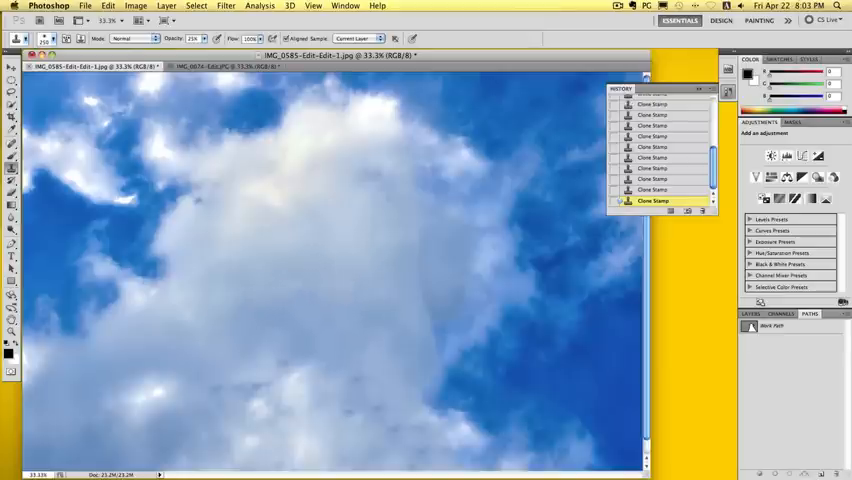
{"action": "mouse_move", "coordinate": [362, 244]}
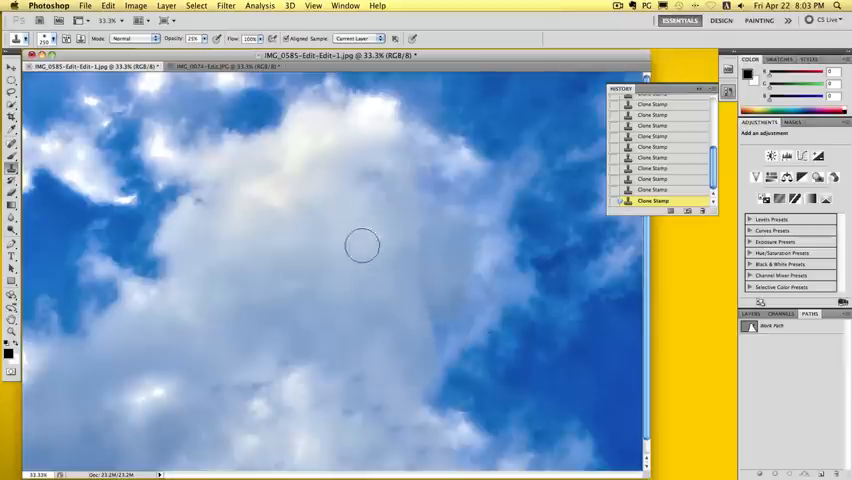
{"action": "mouse_move", "coordinate": [414, 278]}
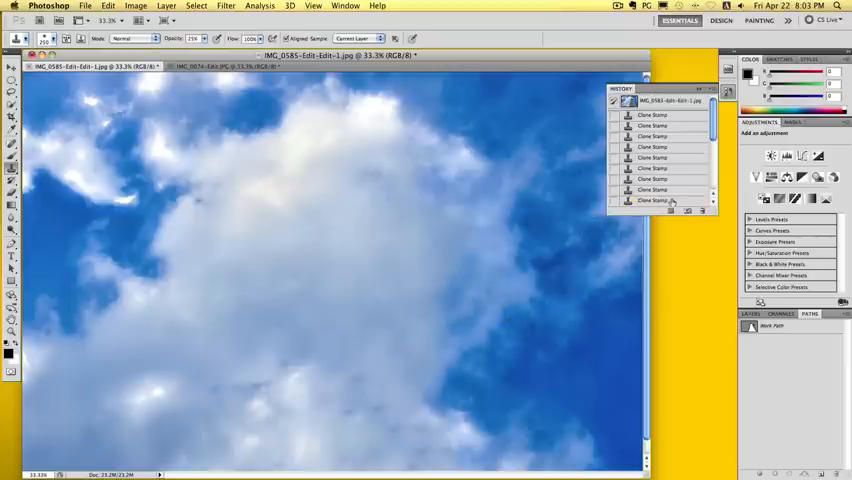
{"action": "mouse_move", "coordinate": [484, 220]}
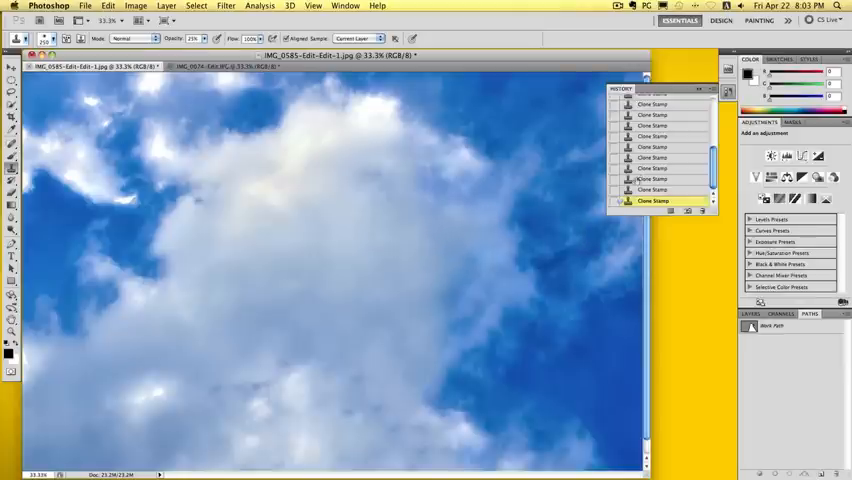
{"action": "left_click", "coordinate": [652, 100]}
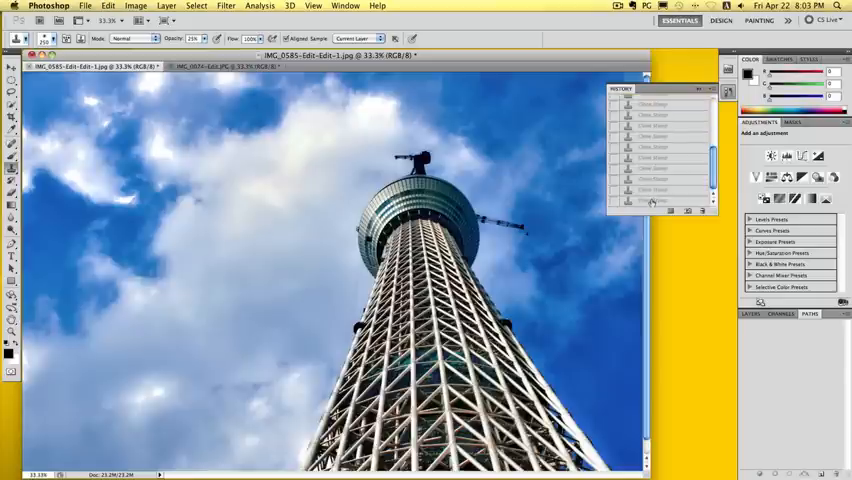
{"action": "left_click", "coordinate": [654, 200]}
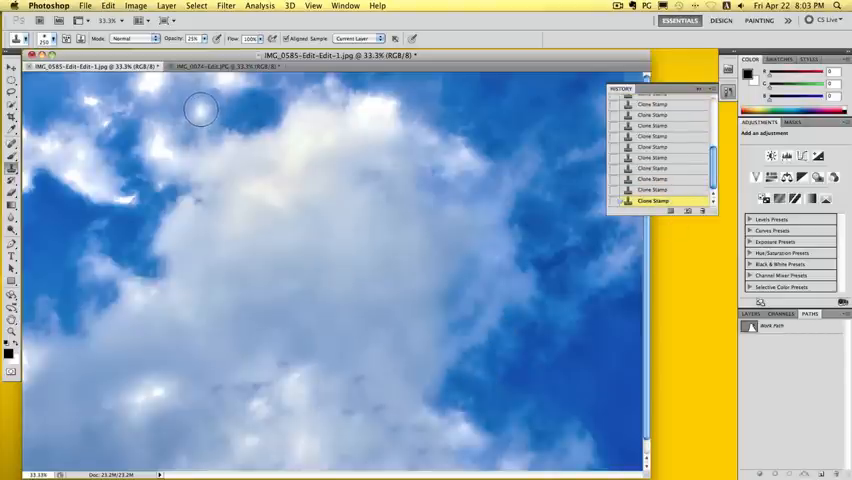
{"action": "mouse_move", "coordinate": [70, 138]}
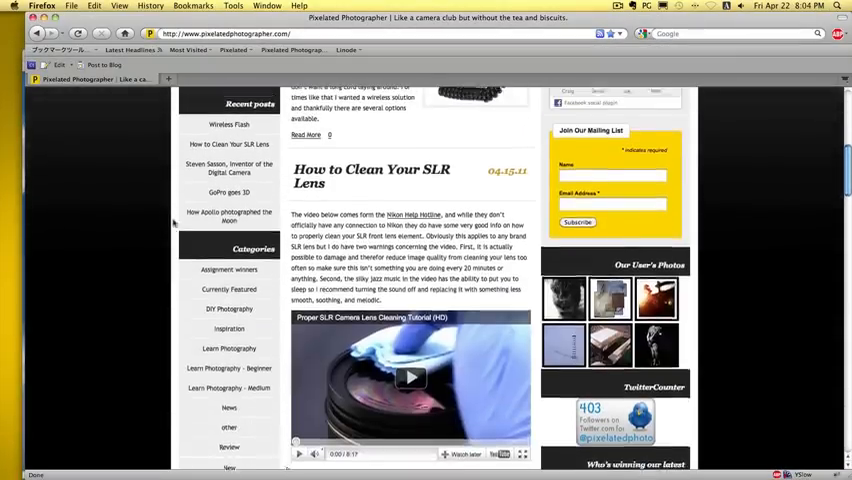
- Scroll through the Pixelated Photographer forums index to look over the boards
{"action": "scroll", "scroll_direction": "up", "scroll_amount": 3}
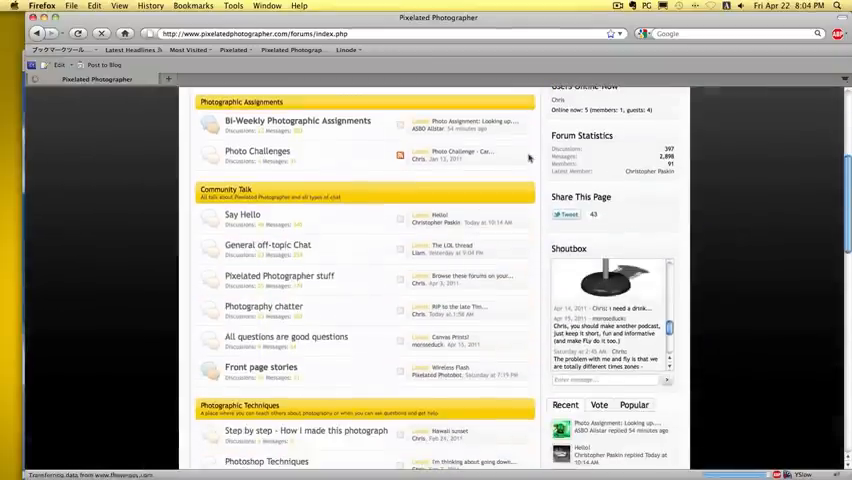
{"action": "scroll", "scroll_direction": "down", "scroll_amount": 3}
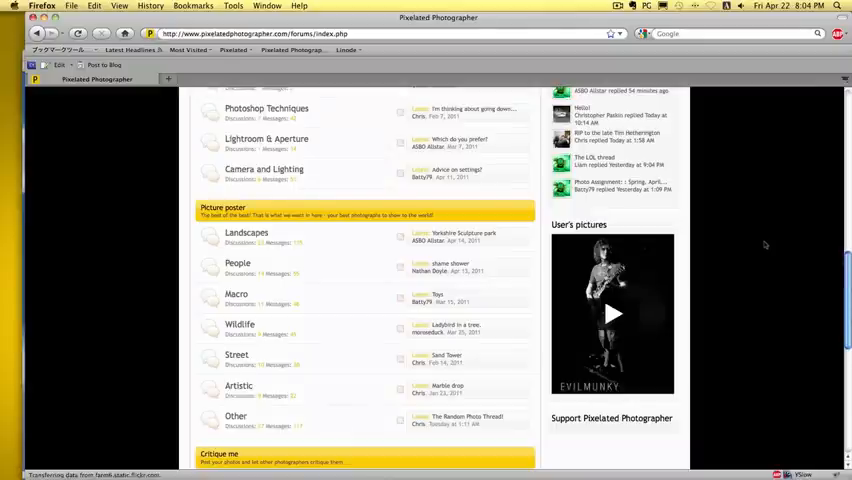
{"action": "scroll", "scroll_direction": "up", "scroll_amount": 3}
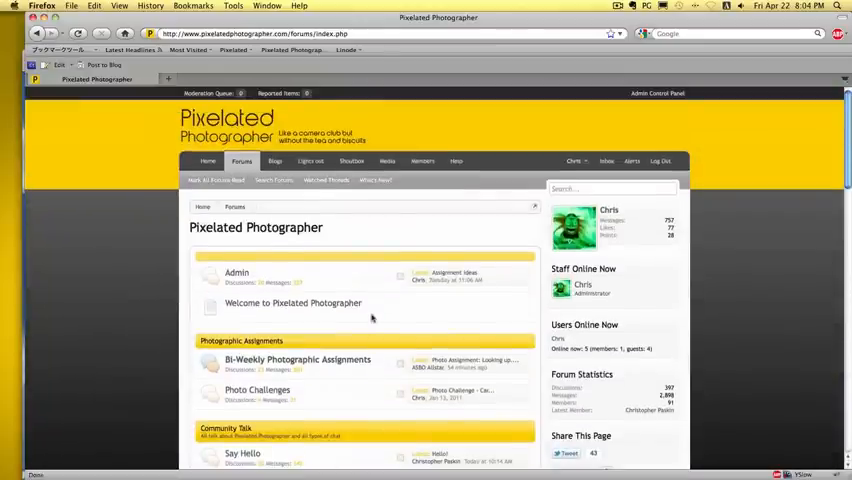
{"action": "scroll", "scroll_direction": "down", "scroll_amount": 3}
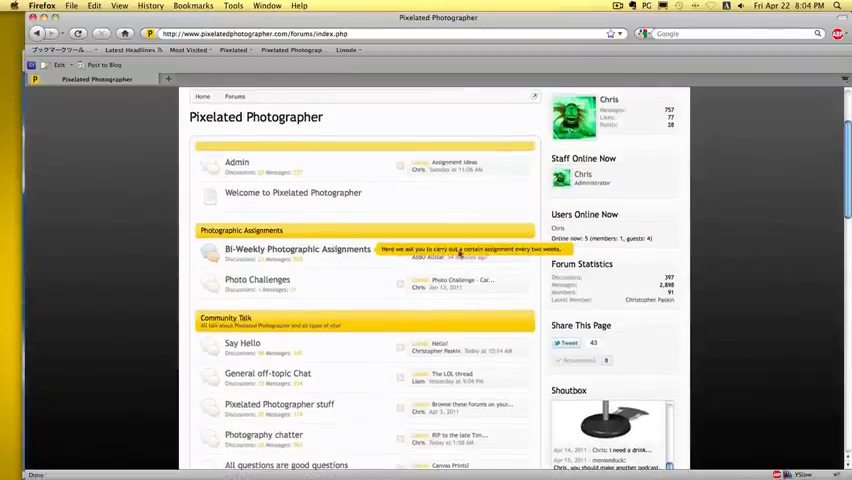
- Open the 'Photo Assignment: Looking up, April 19 – May 1' thread and scroll through its replies
{"action": "left_click", "coordinate": [484, 250]}
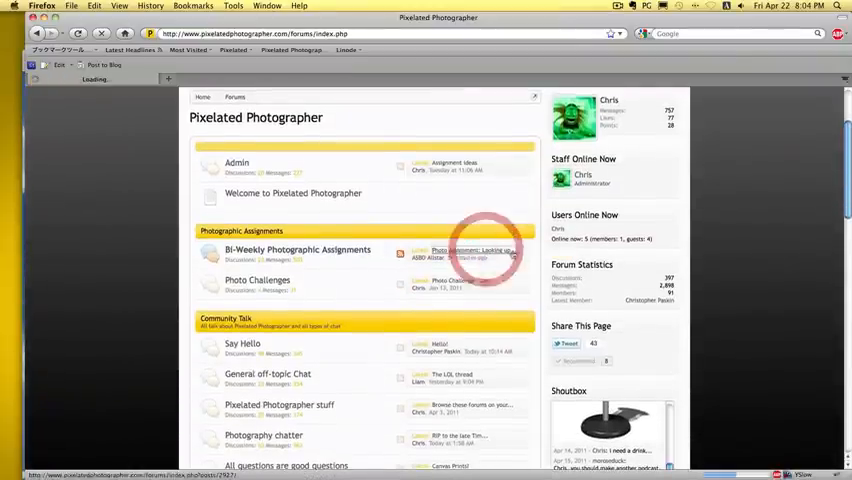
{"action": "left_click", "coordinate": [468, 250]}
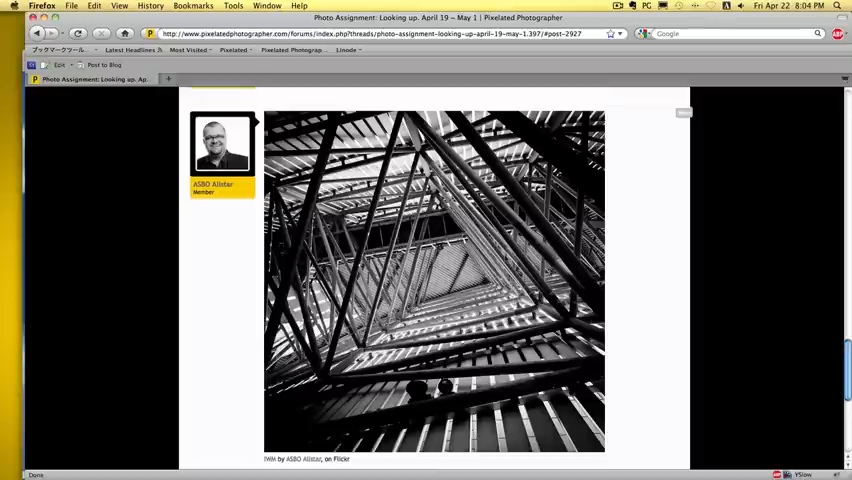
{"action": "scroll", "scroll_direction": "up", "scroll_amount": 3}
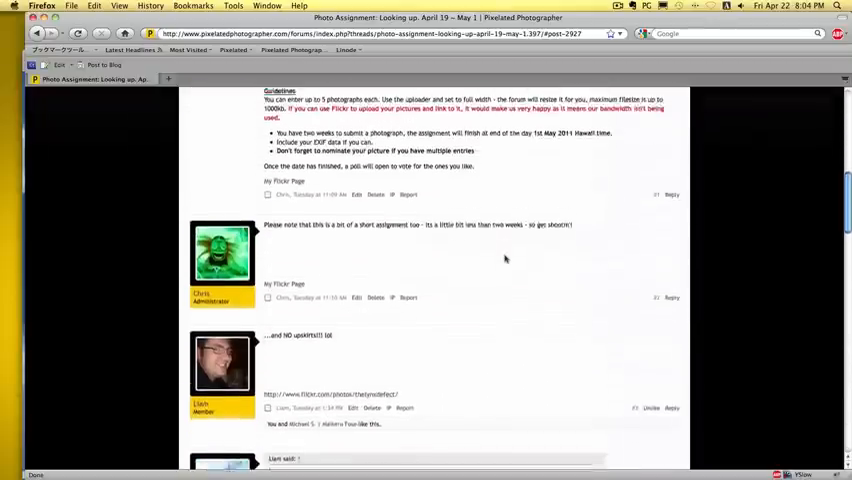
{"action": "scroll", "scroll_direction": "up", "scroll_amount": 3}
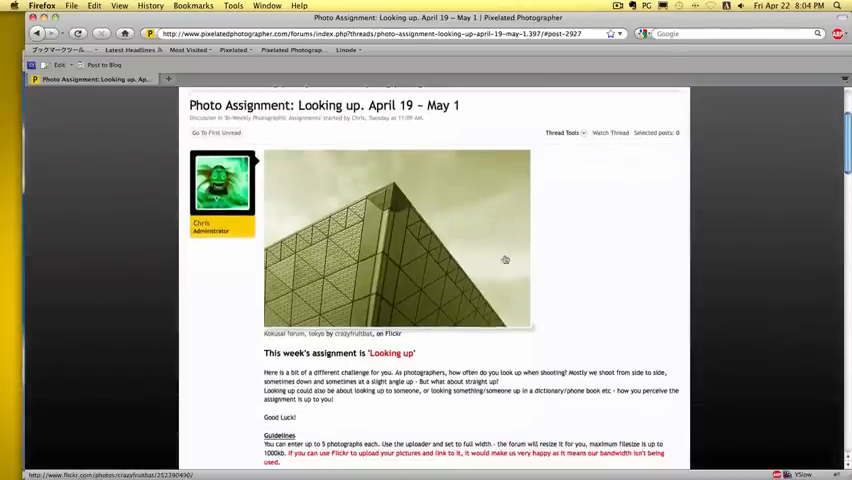
{"action": "scroll", "scroll_direction": "down", "scroll_amount": 3}
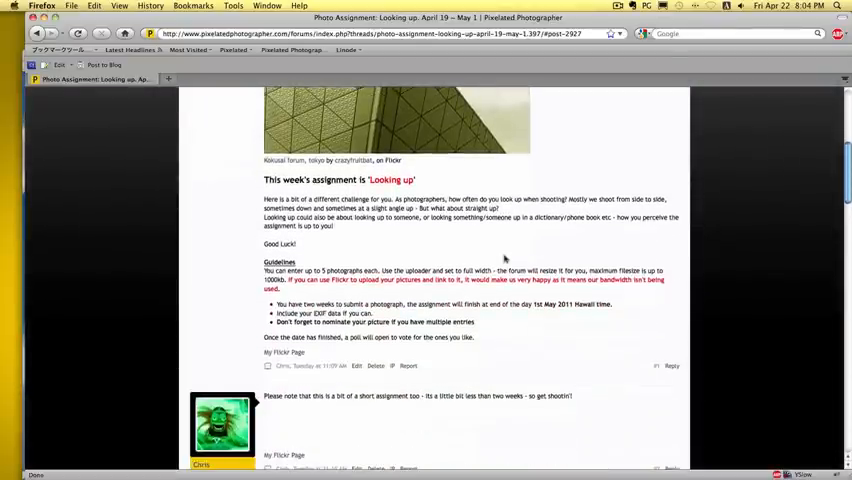